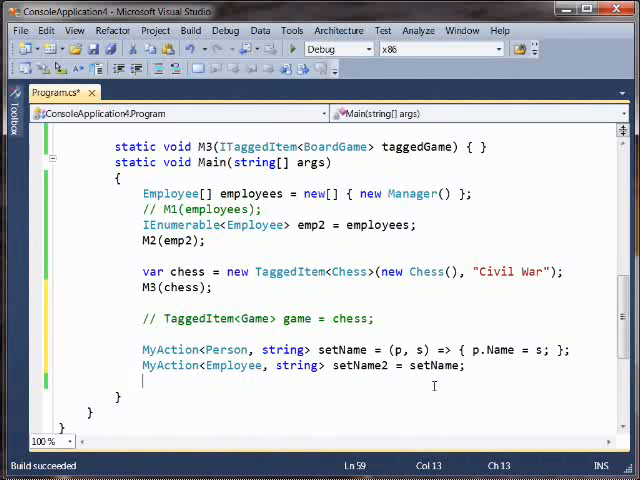
{"action": "mouse_move", "coordinate": [436, 370]}
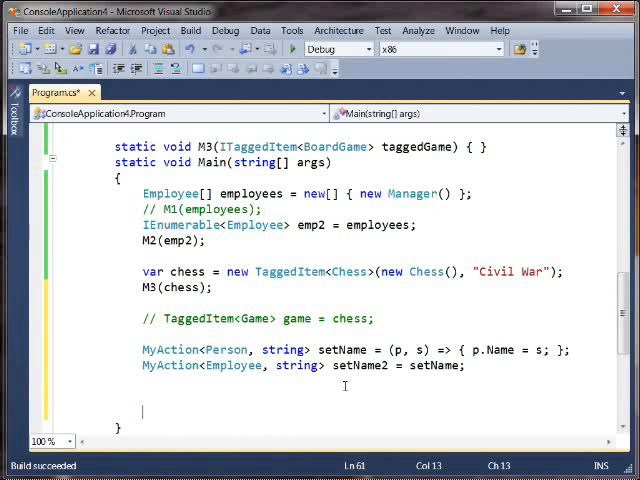
- Declare IComparable<Employee> comp1 = null; in Main using IntelliSense completion
{"action": "type", "text": "Icom"}
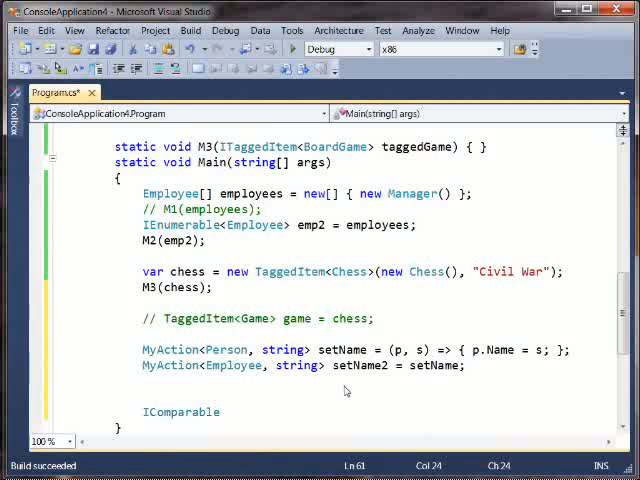
{"action": "type", "text": "<"}
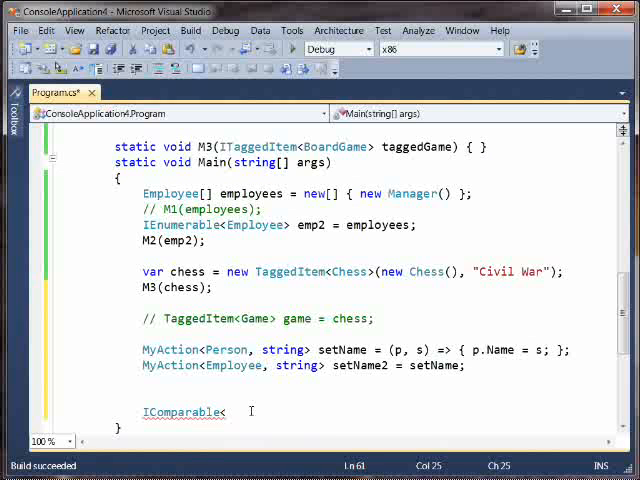
{"action": "type", "text": "Employee"}
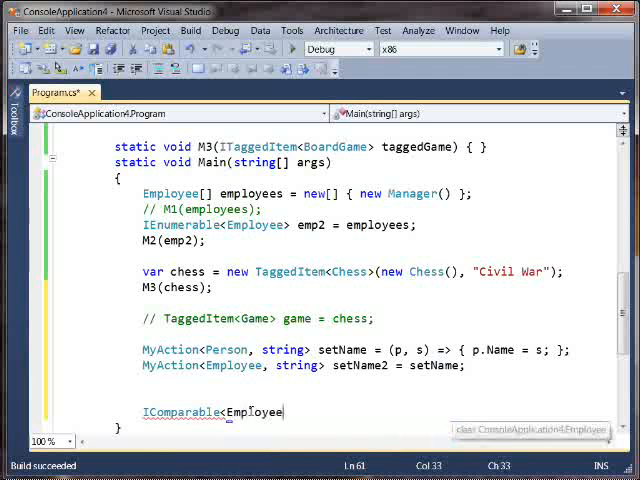
{"action": "type", "text": ">"}
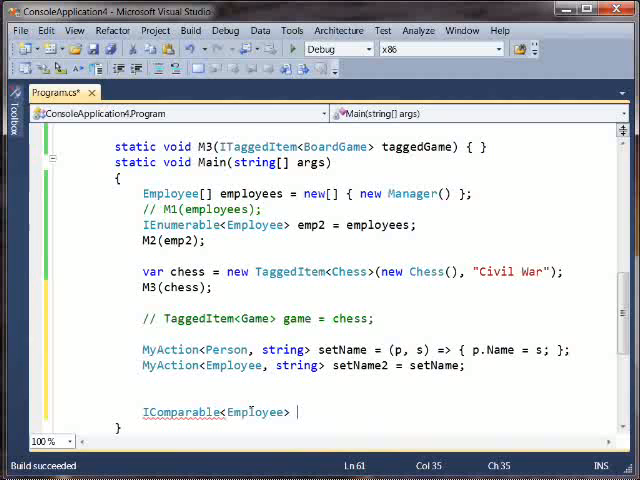
{"action": "type", "text": "comp1 = null;"}
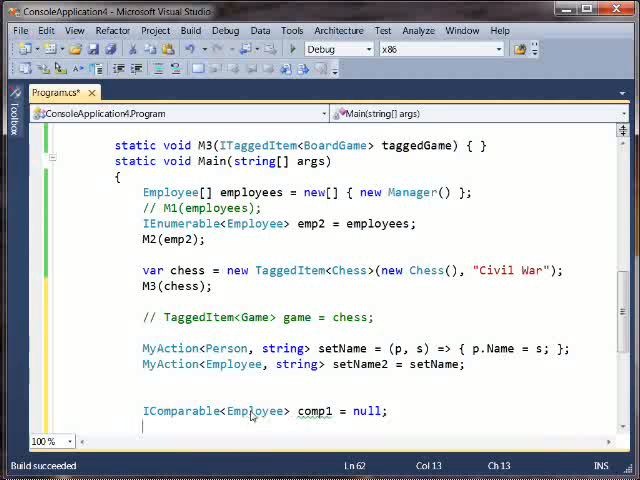
- Add the line IComparable<Manager> comp2 = comp1; below comp1
{"action": "type", "text": "IComparable<"}
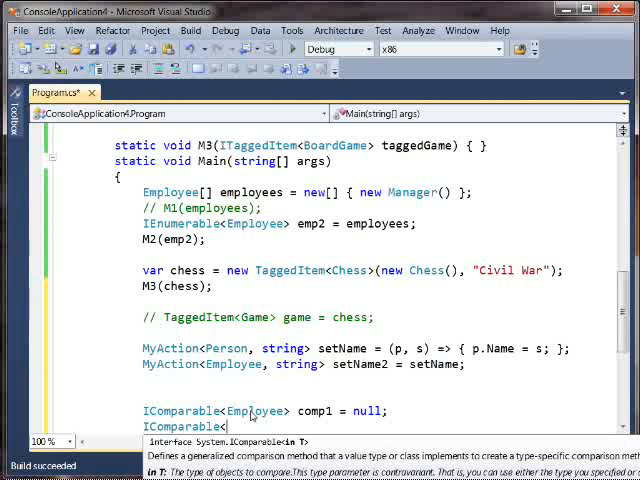
{"action": "type", "text": "Manager> comp2"}
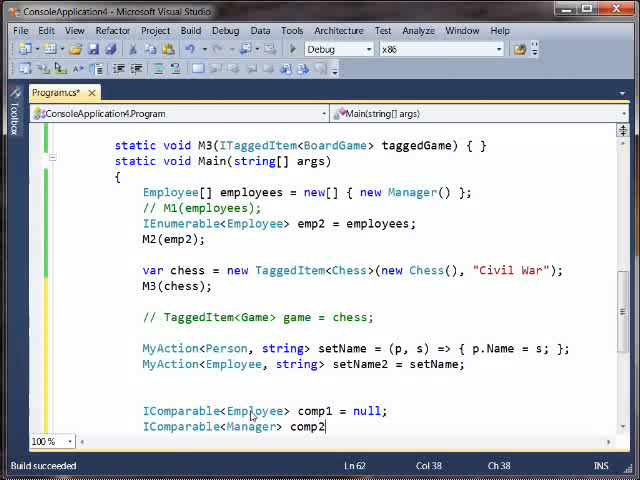
{"action": "type", "text": "= comp1;"}
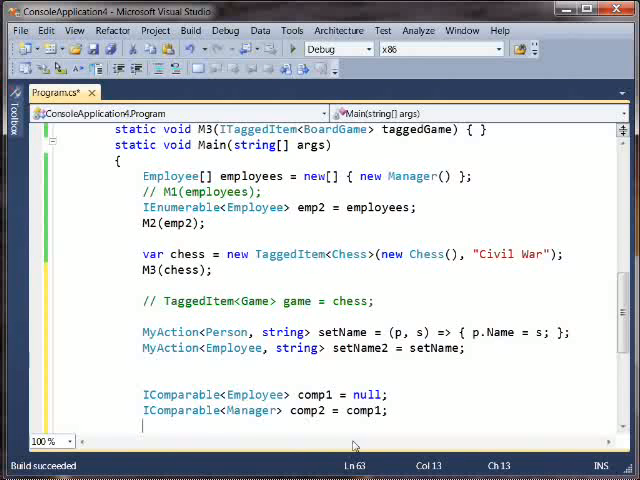
{"action": "mouse_move", "coordinate": [360, 430]}
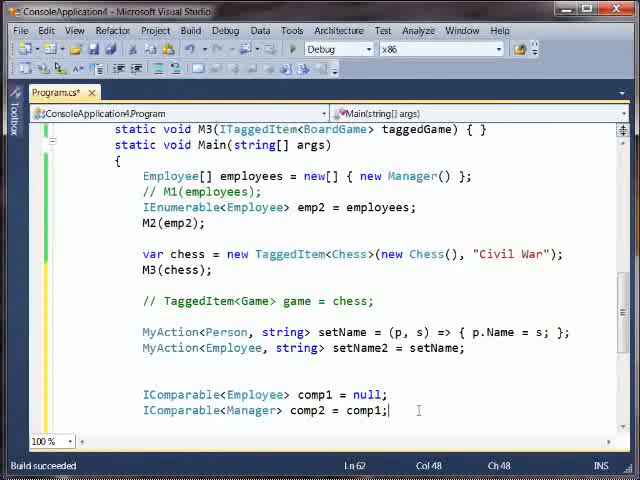
{"action": "mouse_move", "coordinate": [440, 392]}
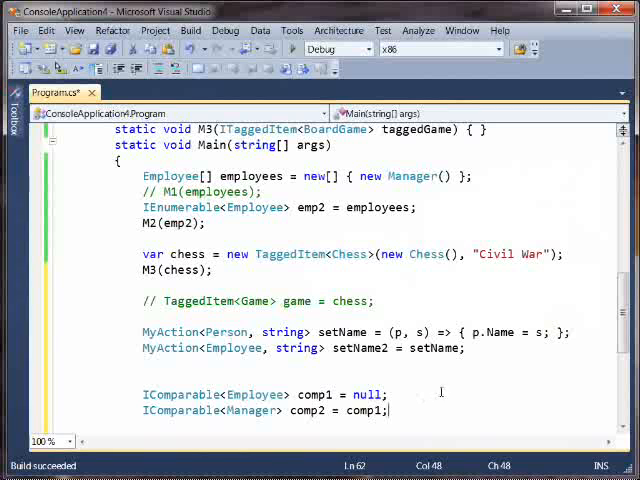
{"action": "mouse_move", "coordinate": [180, 410]}
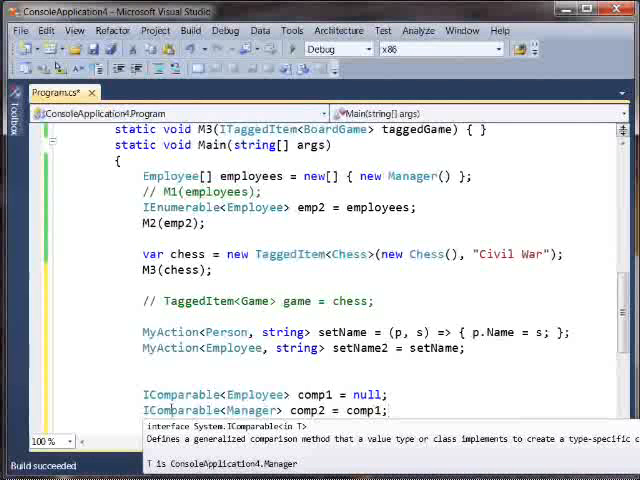
- Start a new line below the comp2 assignment beginning with Func<
{"action": "left_click", "coordinate": [423, 410]}
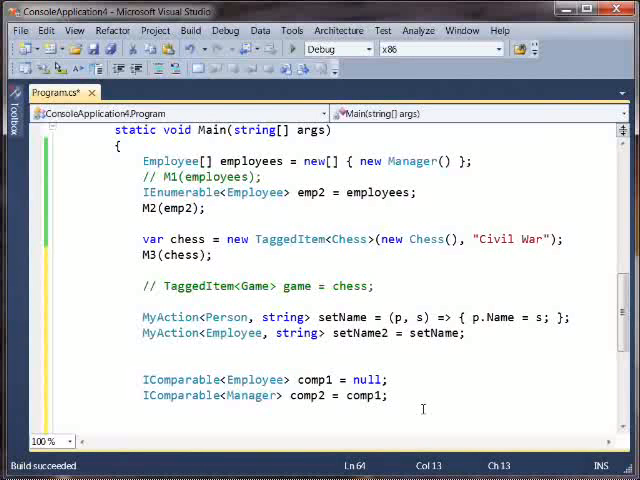
{"action": "type", "text": "IE"}
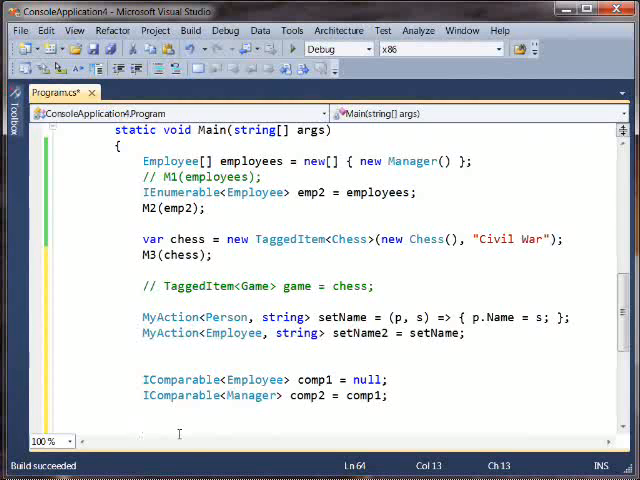
{"action": "type", "text": "Func<"}
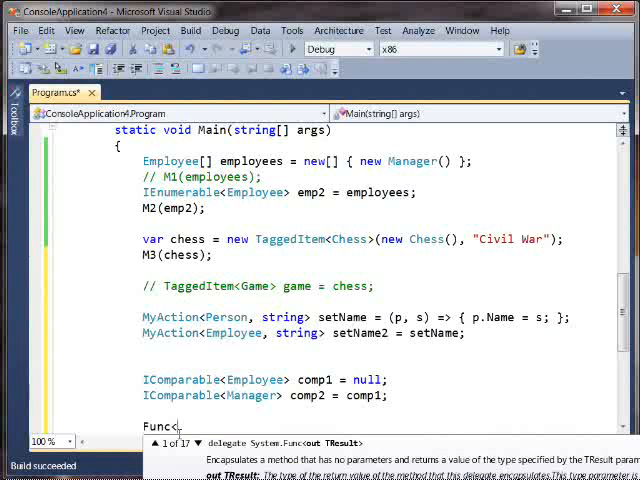